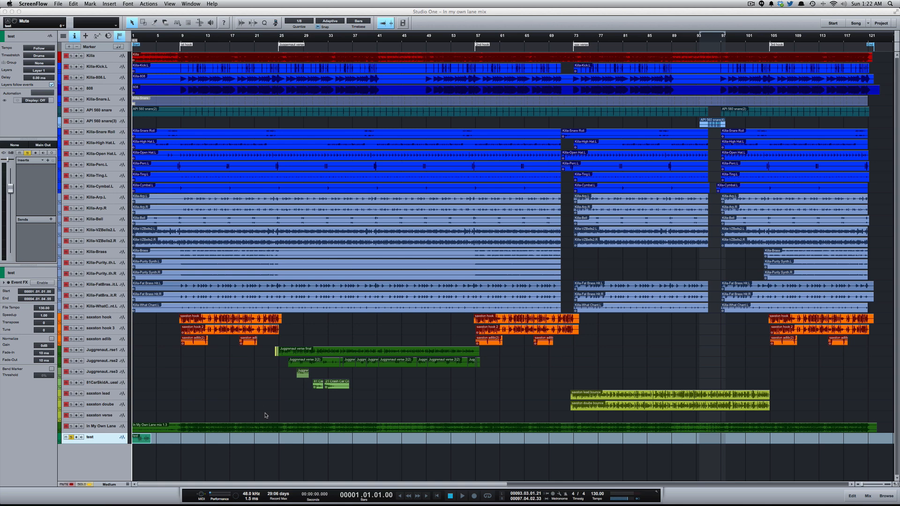
mouse_move(200, 413)
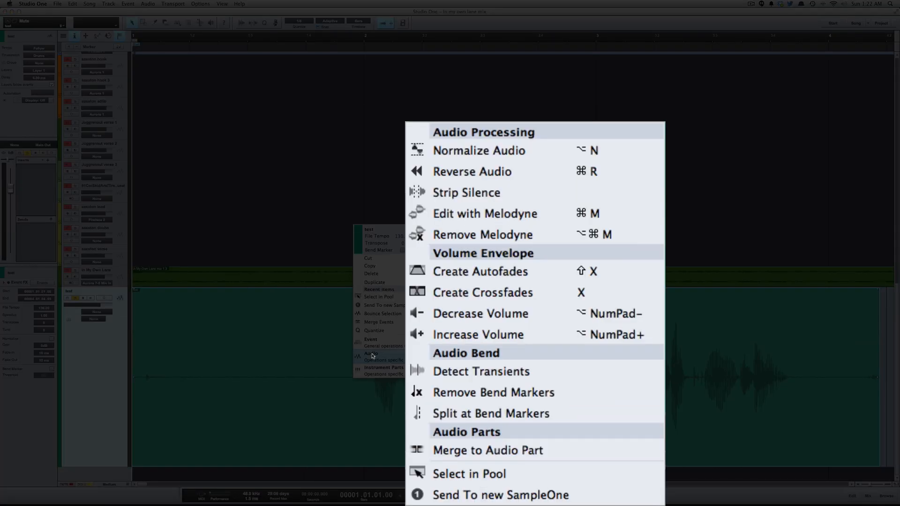
mouse_move(419, 162)
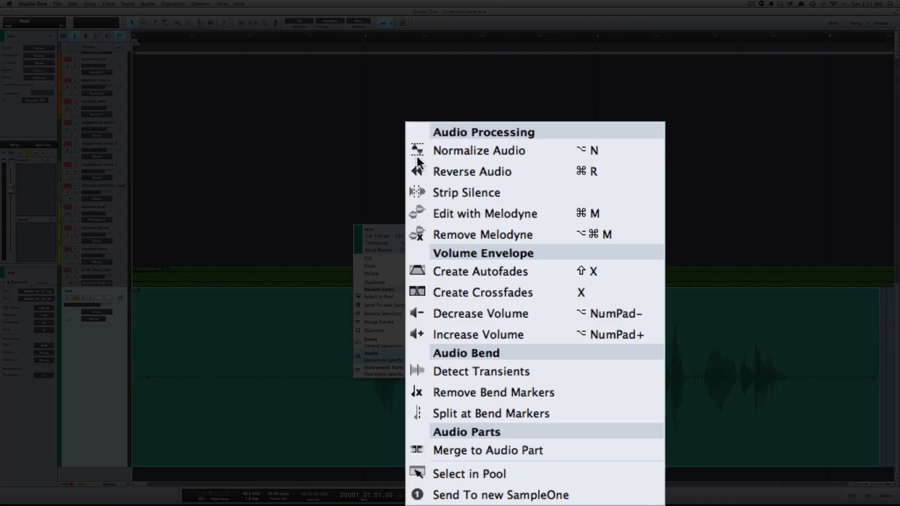
mouse_move(519, 399)
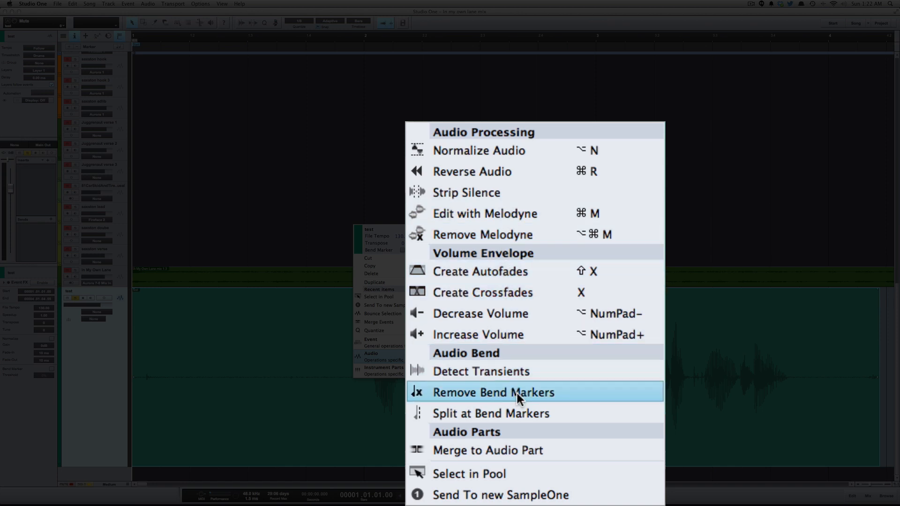
mouse_move(527, 453)
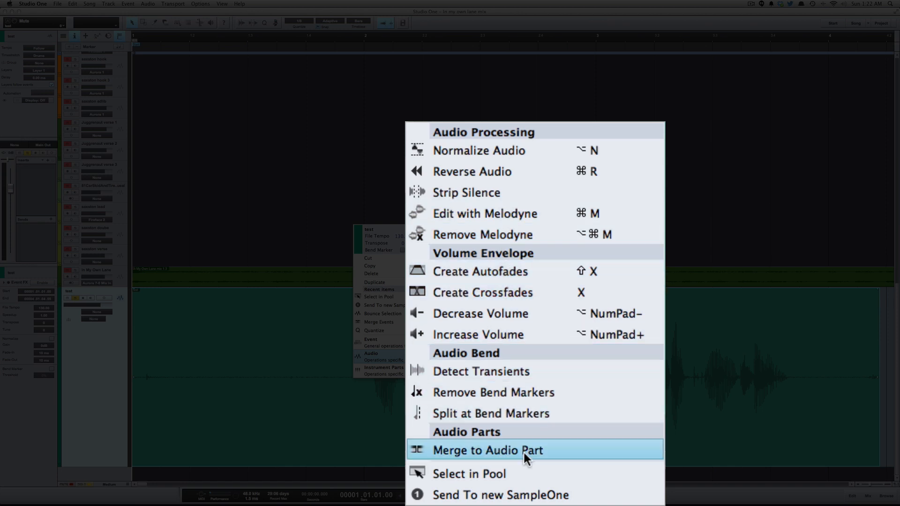
Step: Select the test recording's audio file in the Pool from its track event
left_click(486, 450)
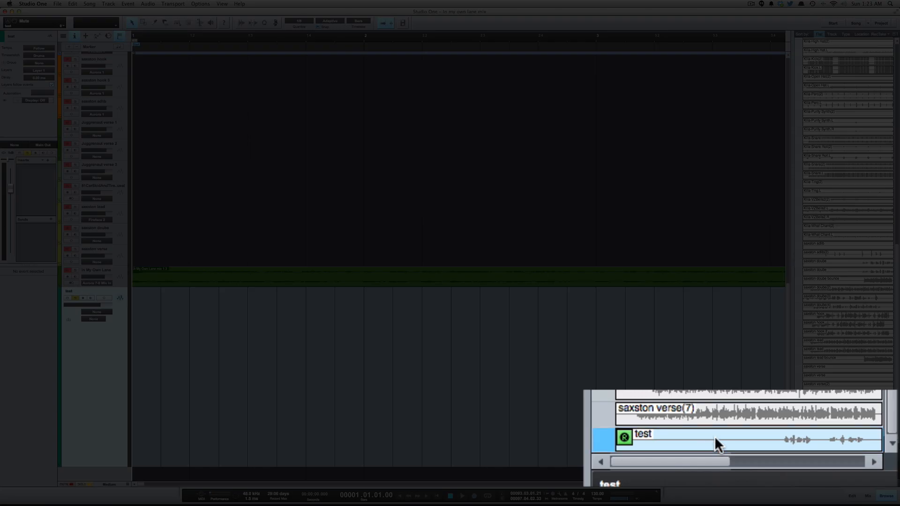
mouse_move(808, 475)
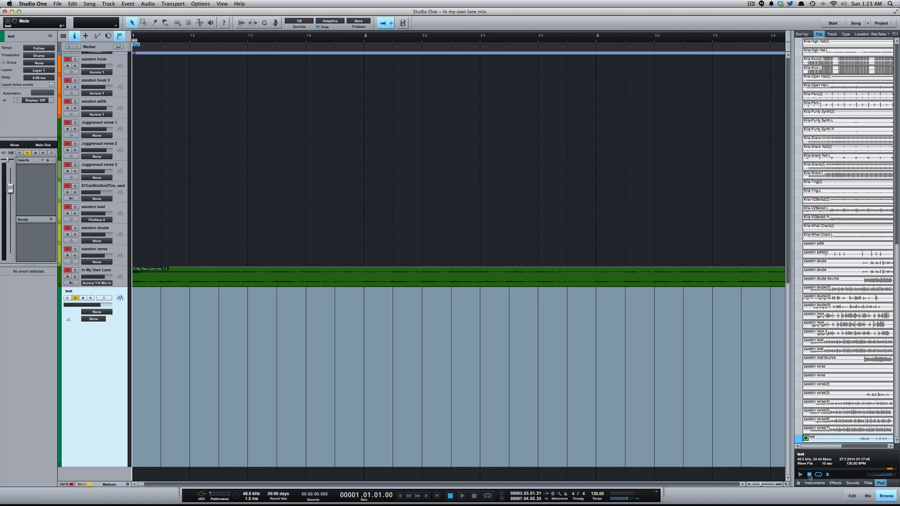
mouse_move(715, 339)
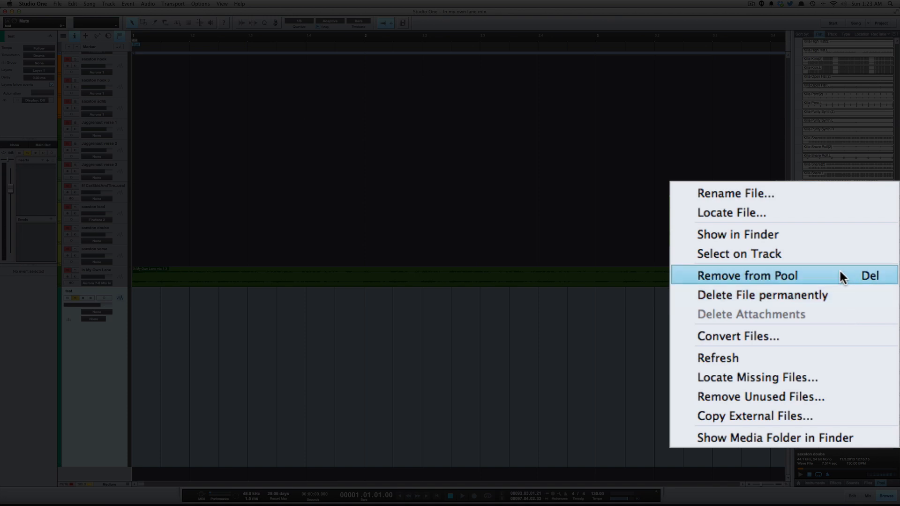
mouse_move(835, 405)
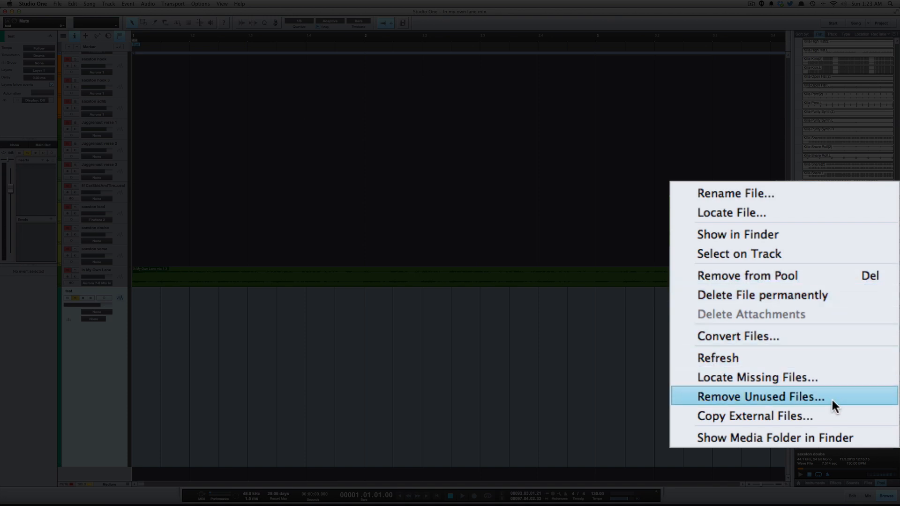
left_click(758, 396)
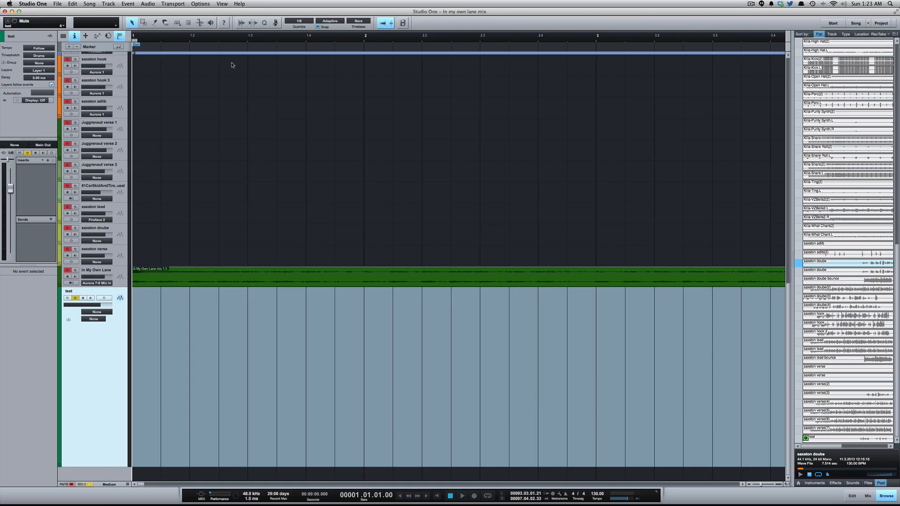
left_click(58, 4)
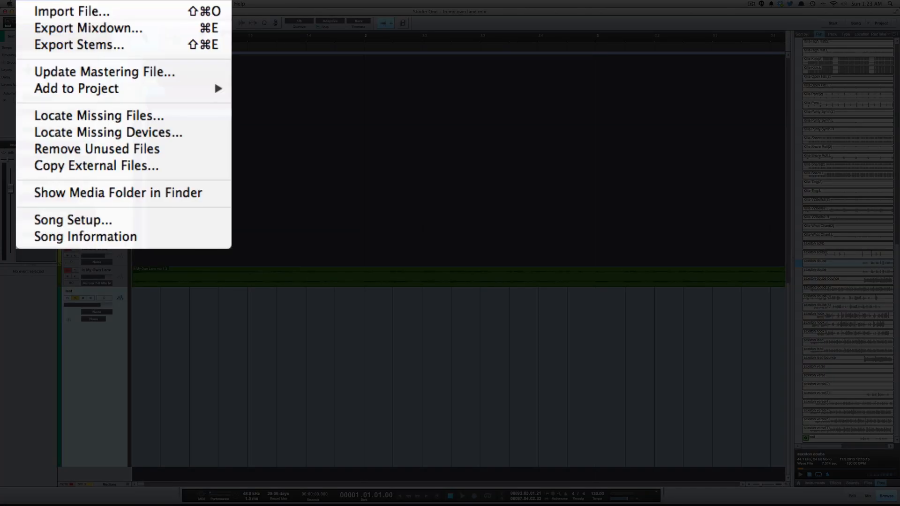
mouse_move(96, 150)
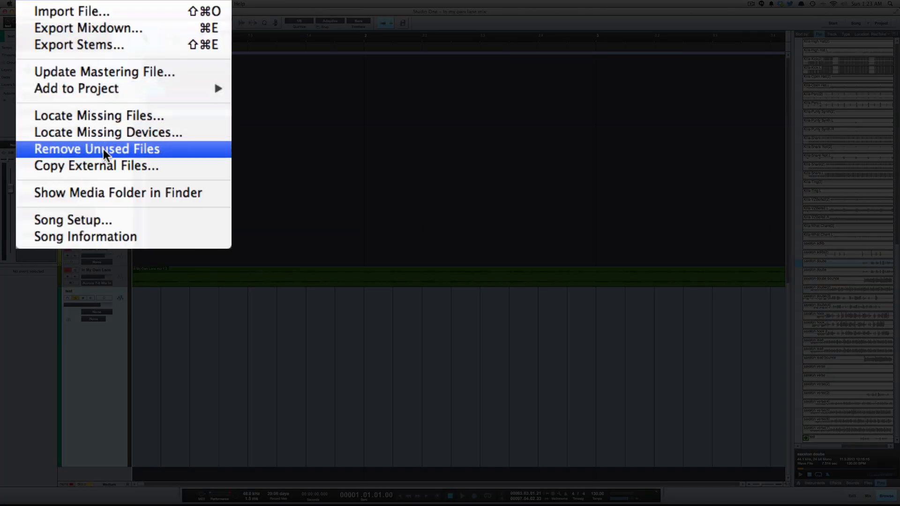
left_click(96, 149)
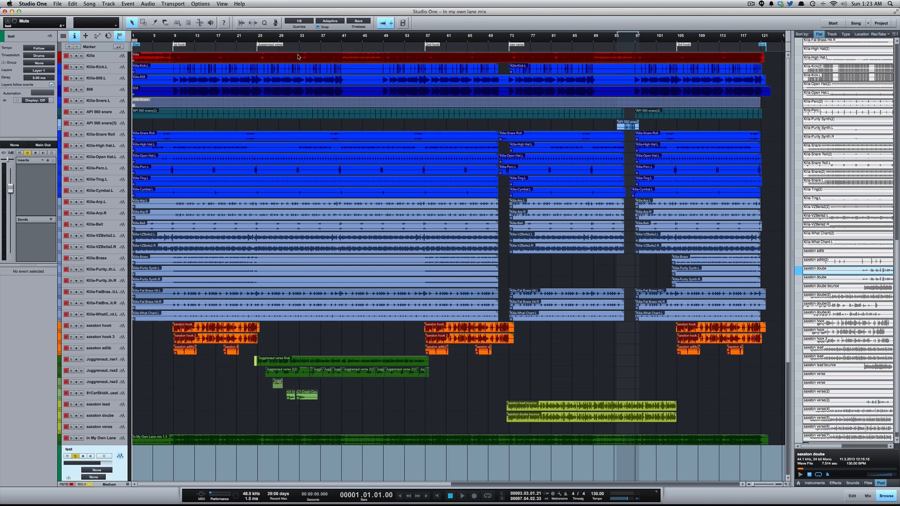
mouse_move(298, 60)
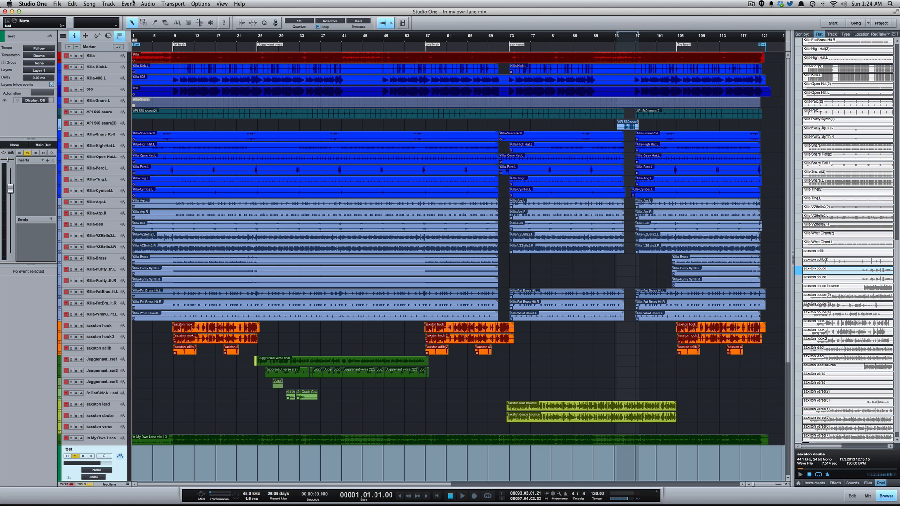
Step: Reach Remove Unused Files from the Song menu
left_click(88, 4)
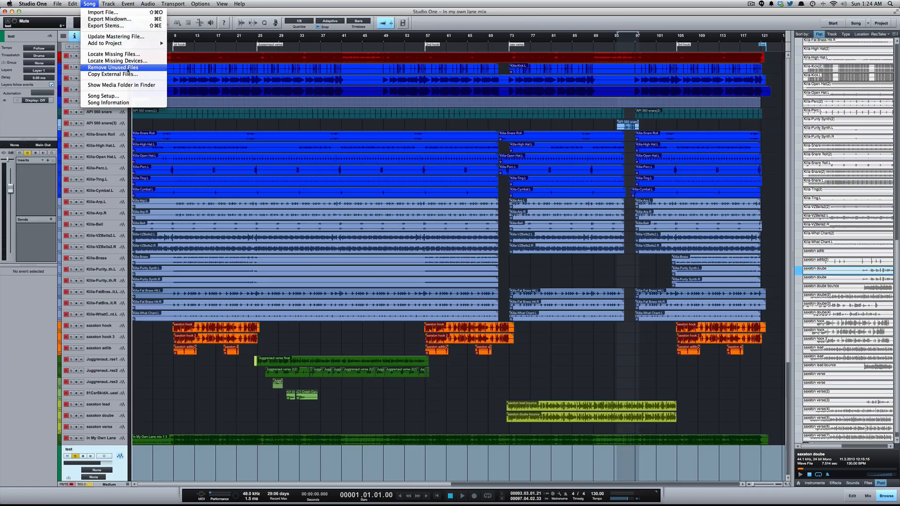
Step: Remove the song's unused files with Delete Files permanently enabled and confirm with Yes
left_click(115, 67)
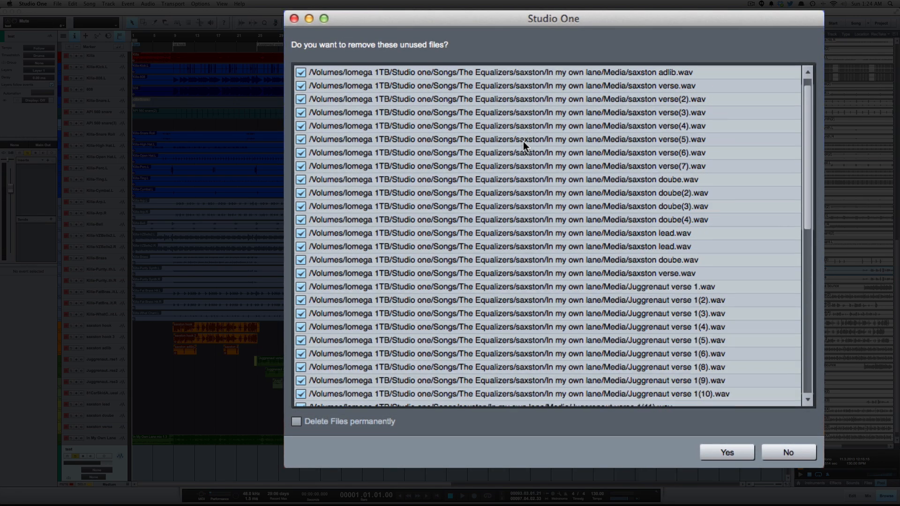
scroll("down", 3)
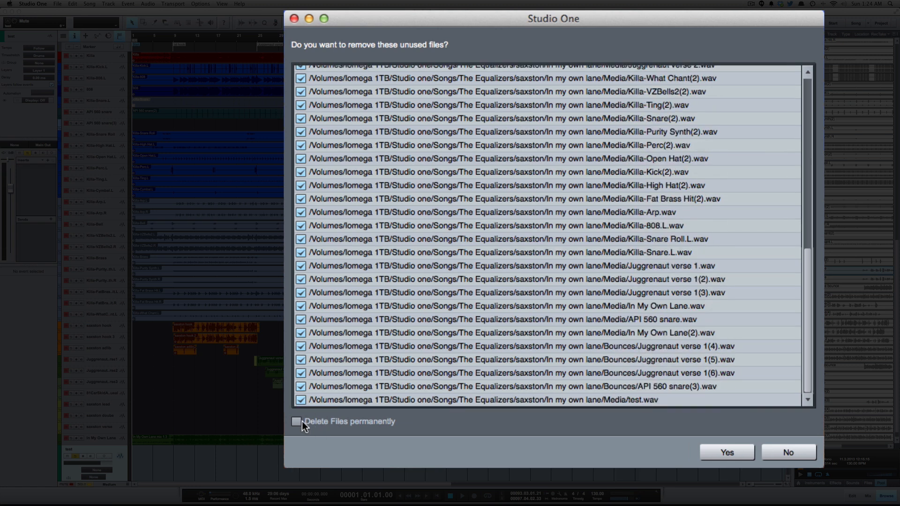
left_click(297, 421)
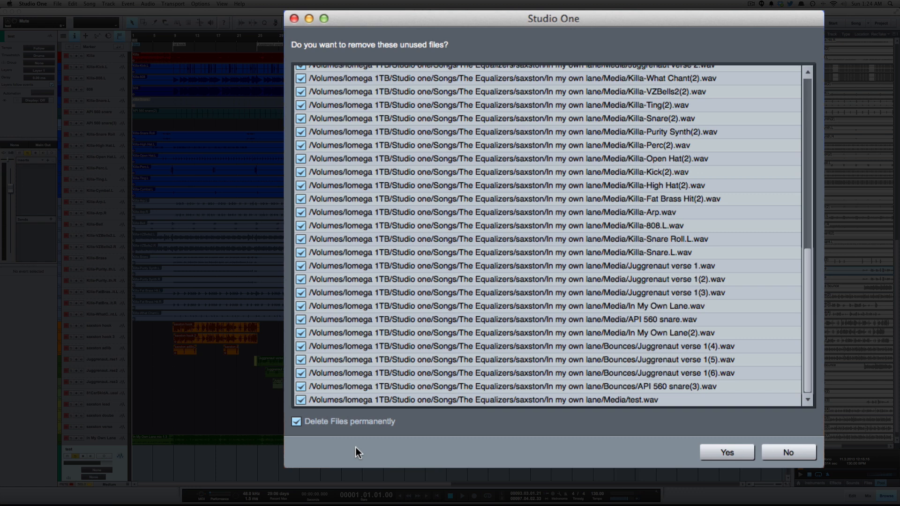
mouse_move(527, 373)
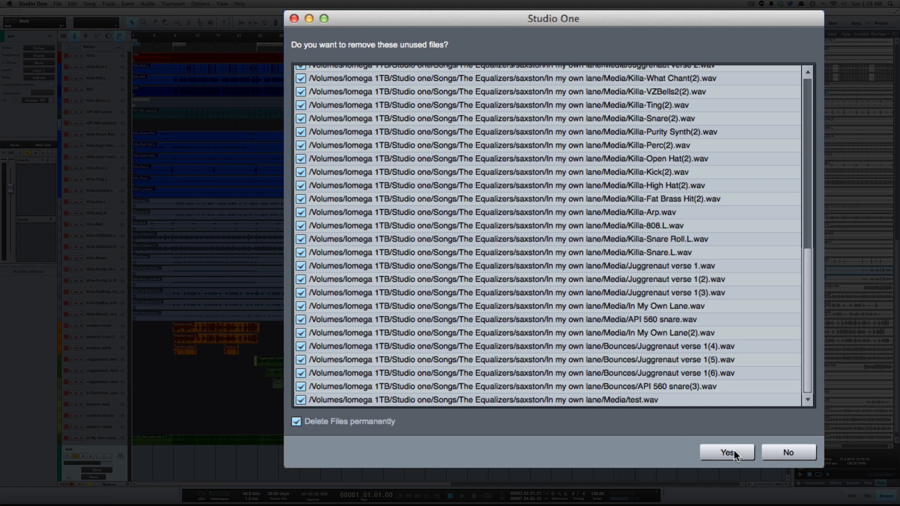
left_click(726, 452)
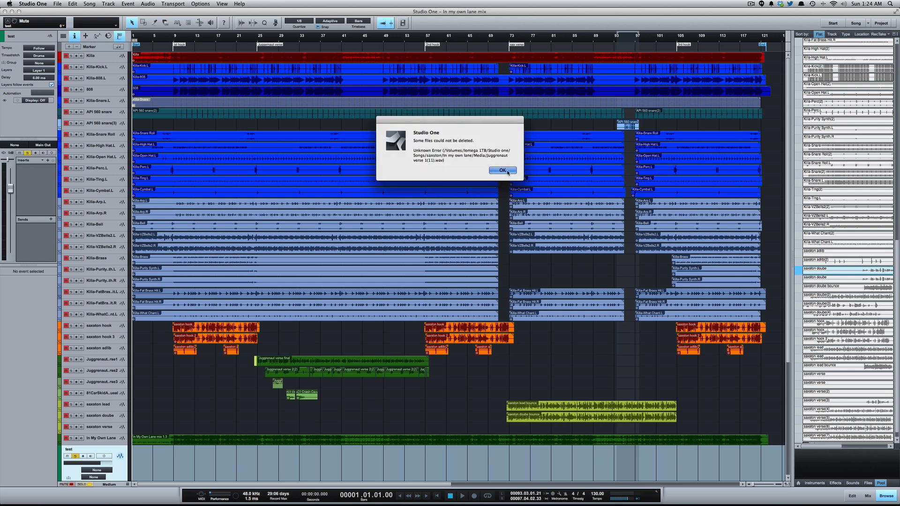
Step: Dismiss the 'Some files could not be deleted' notice, leaving the shorter Pool list
left_click(502, 171)
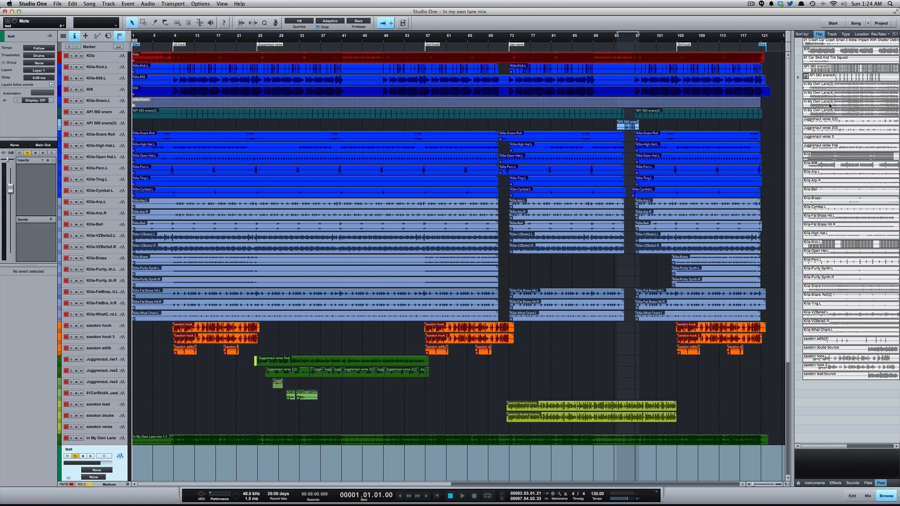
mouse_move(640, 380)
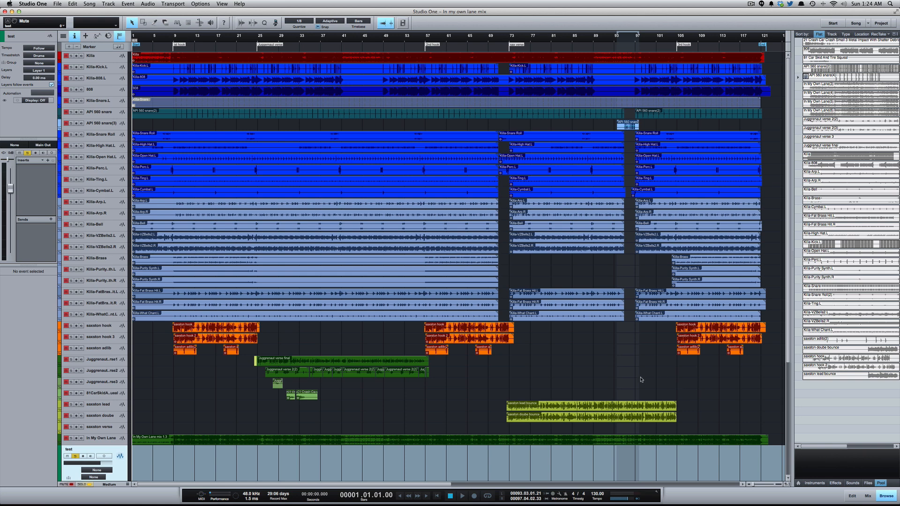
mouse_move(602, 367)
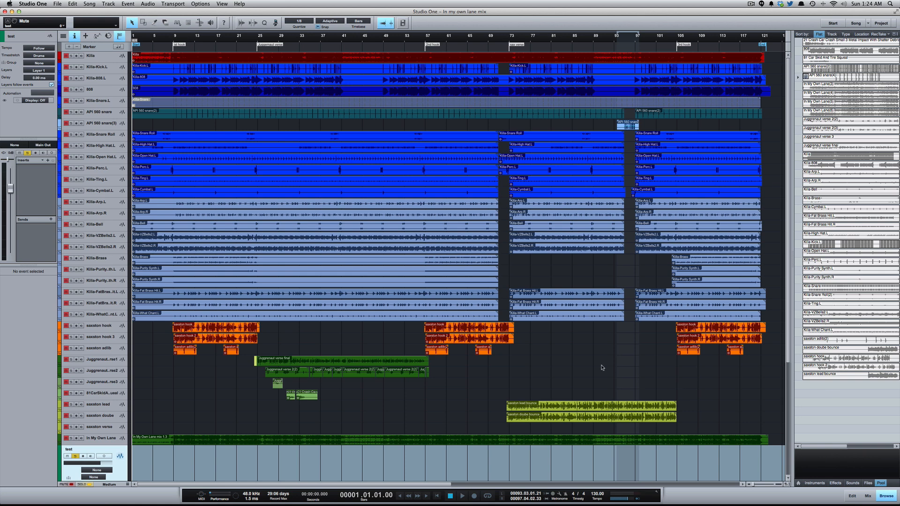